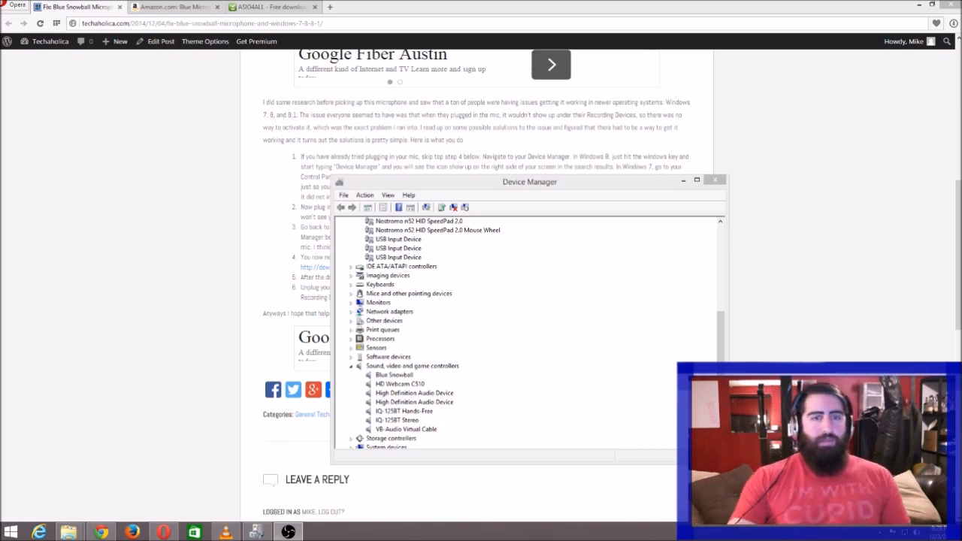
- Select Blue Snowball in the recording devices list and close the Sound window
click(394, 374)
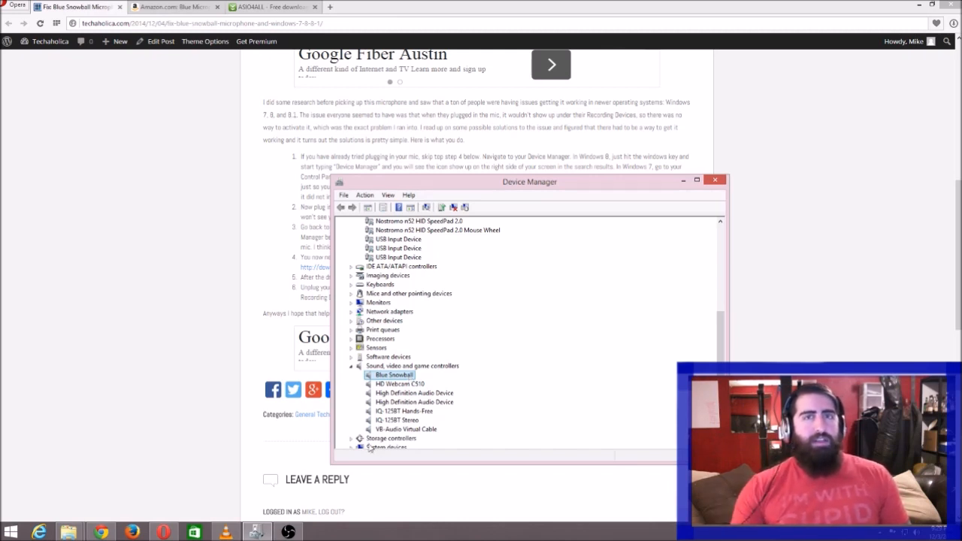
mouse_move(397, 506)
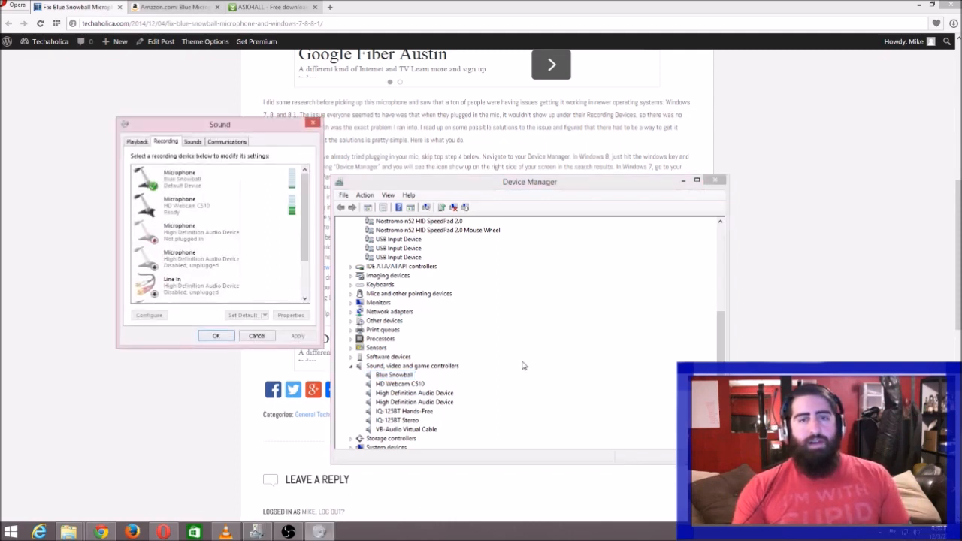
click(211, 232)
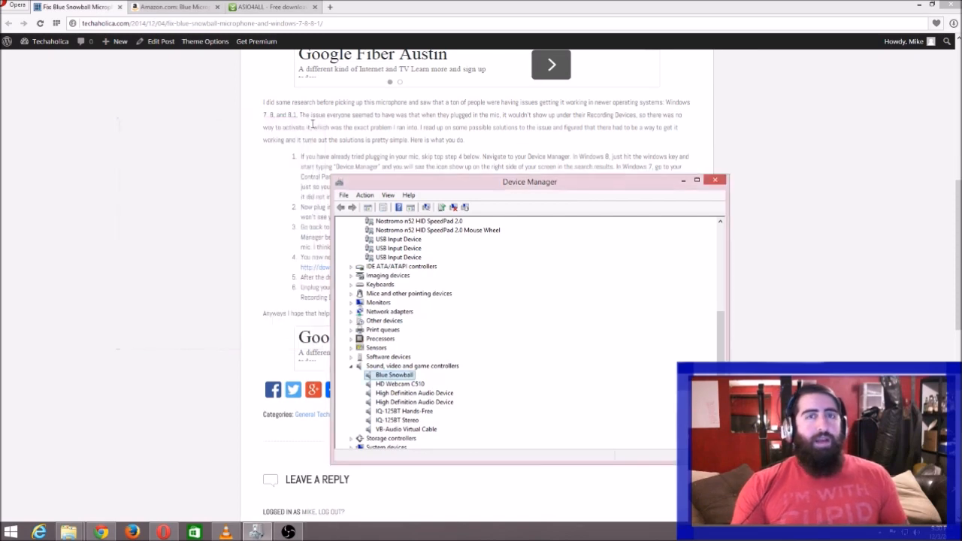
mouse_move(234, 246)
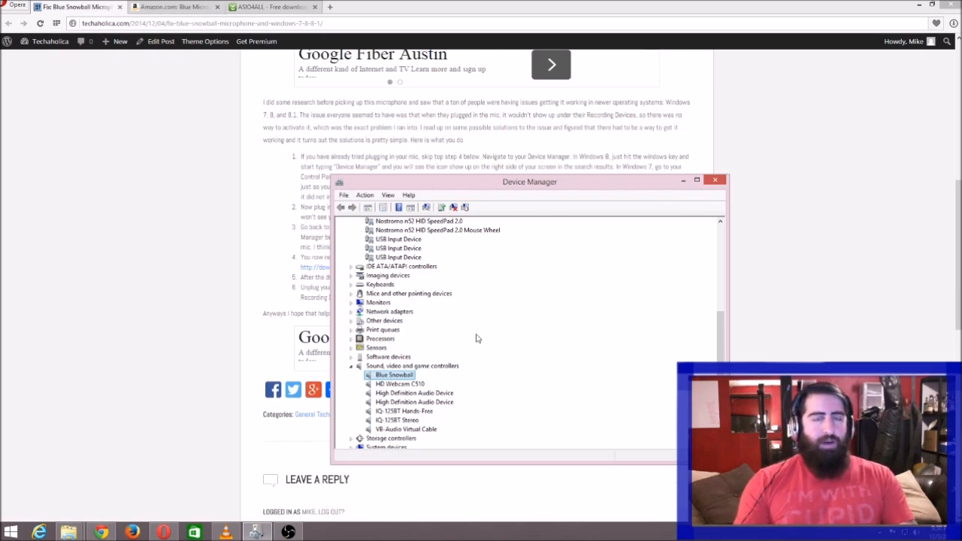
- Launch a second Device Manager window from a Start screen search for 'device Manager'
key(Win)
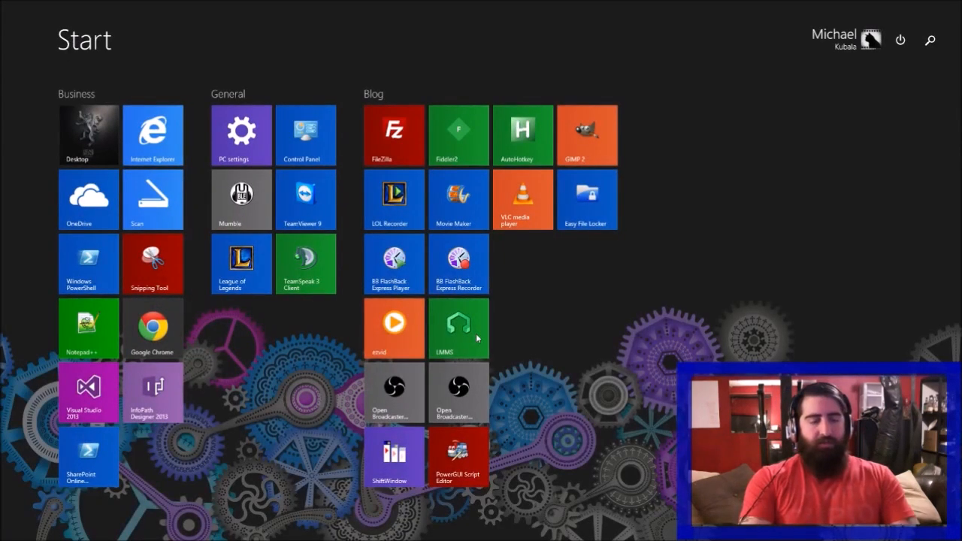
text(device Manager)
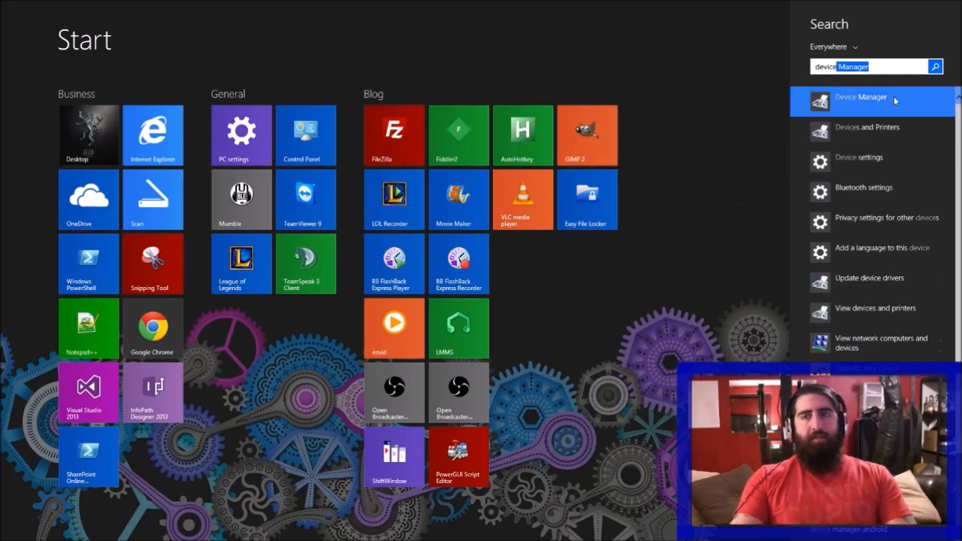
click(869, 98)
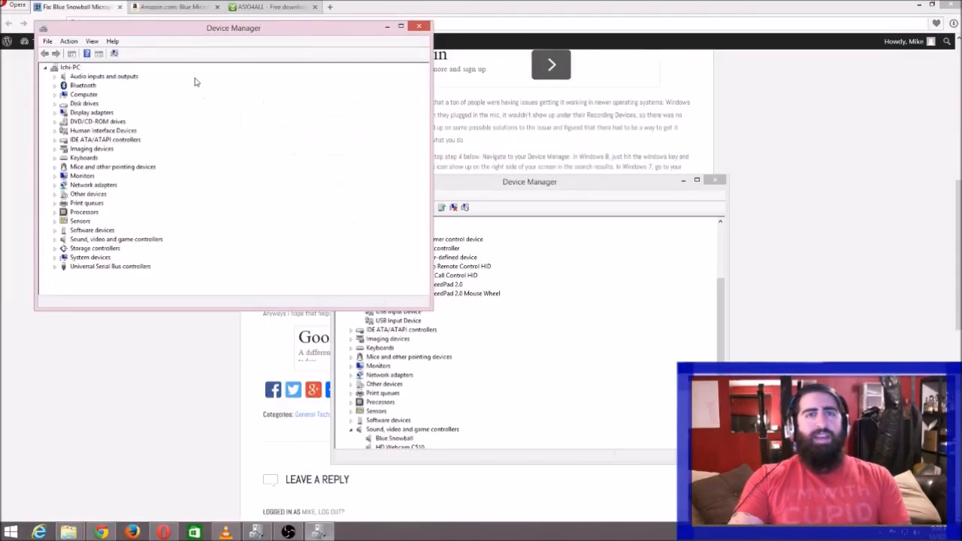
- Position the new window and reveal the hands-free call control and Blue Snowball entries in the device tree
drag(233, 27, 319, 76)
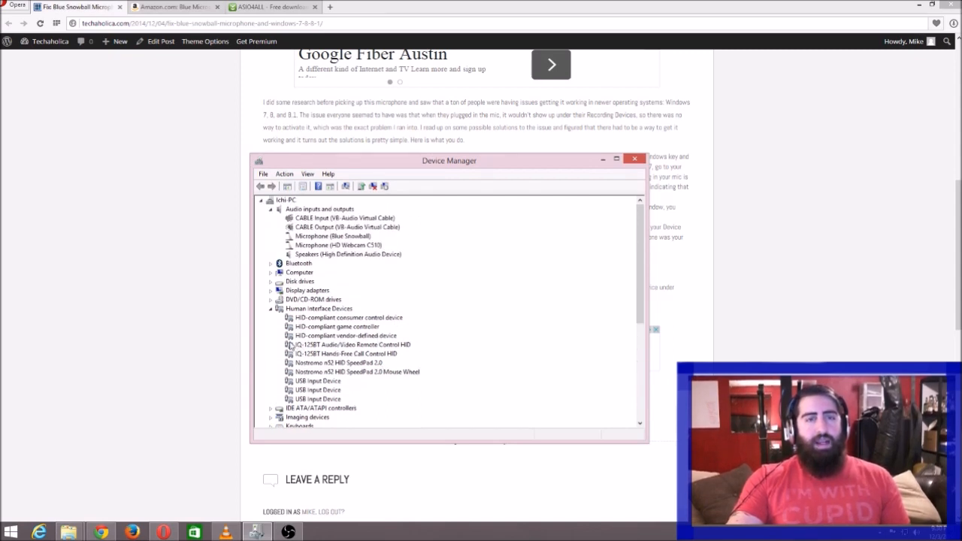
mouse_move(317, 283)
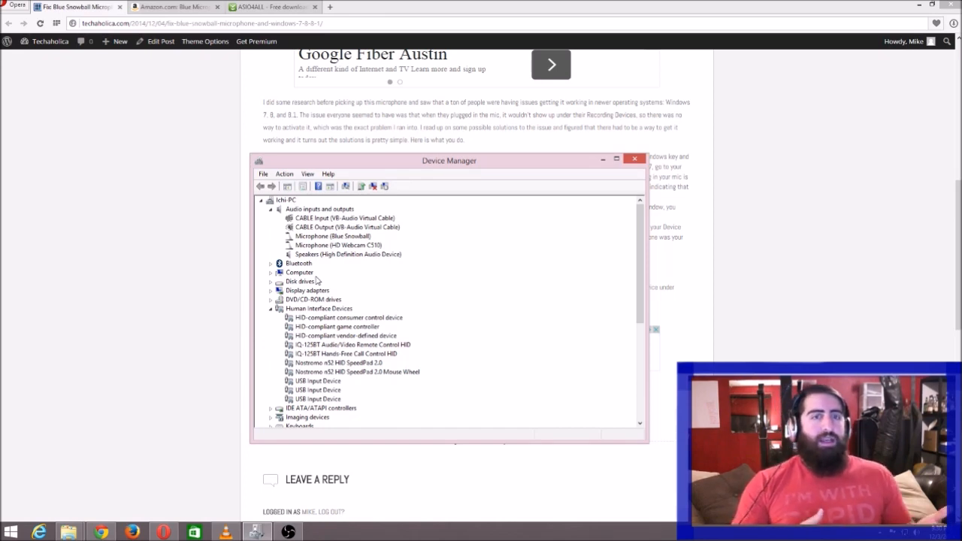
click(353, 353)
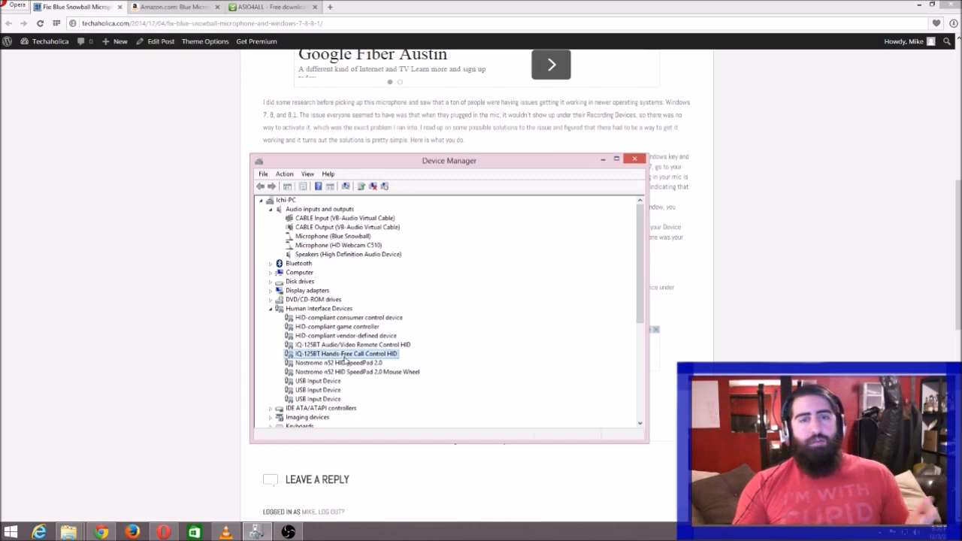
scroll(down, 3)
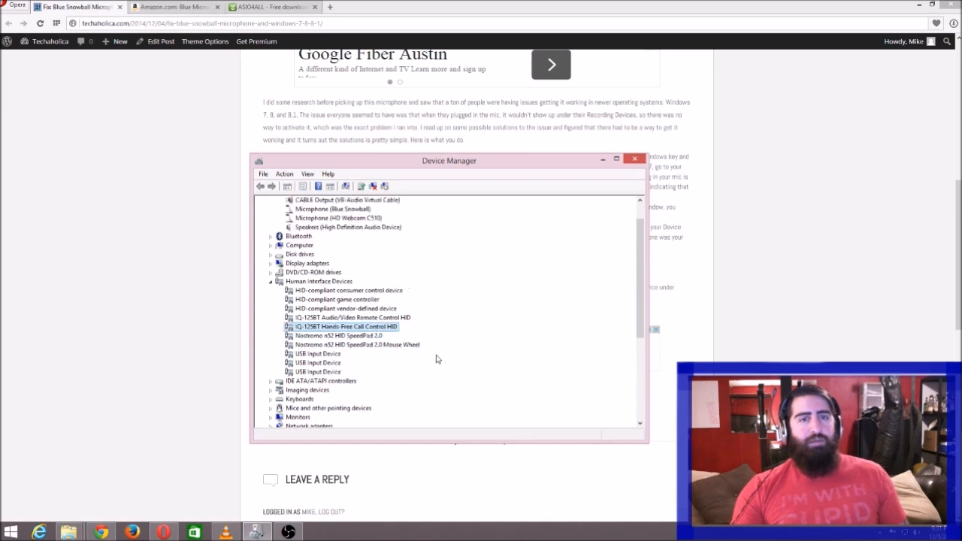
scroll(down, 3)
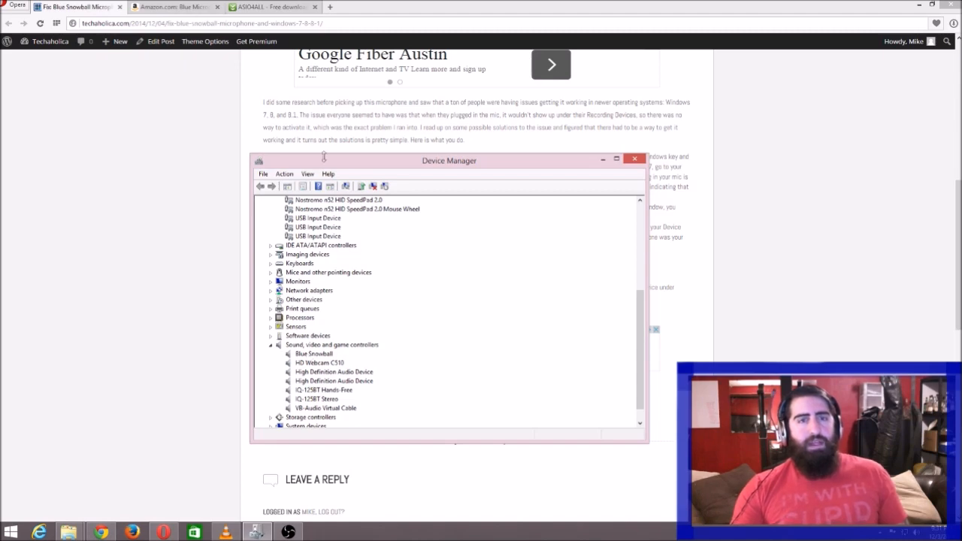
- Switch the browser behind Device Manager to the ASIO4ALL driver download page on Download.com
click(267, 6)
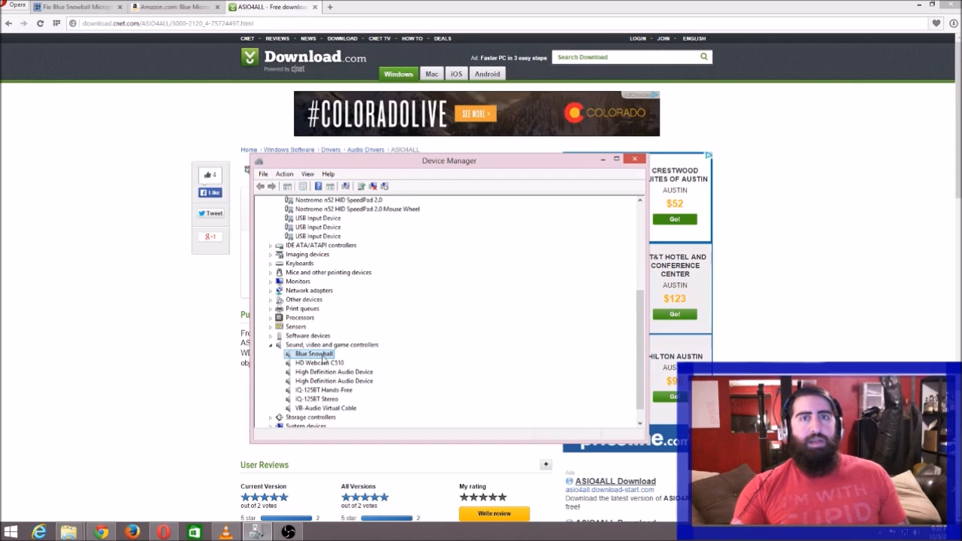
- Reopen the Sound recording devices list showing Blue Snowball as the default microphone and bring up its options
right_click(311, 355)
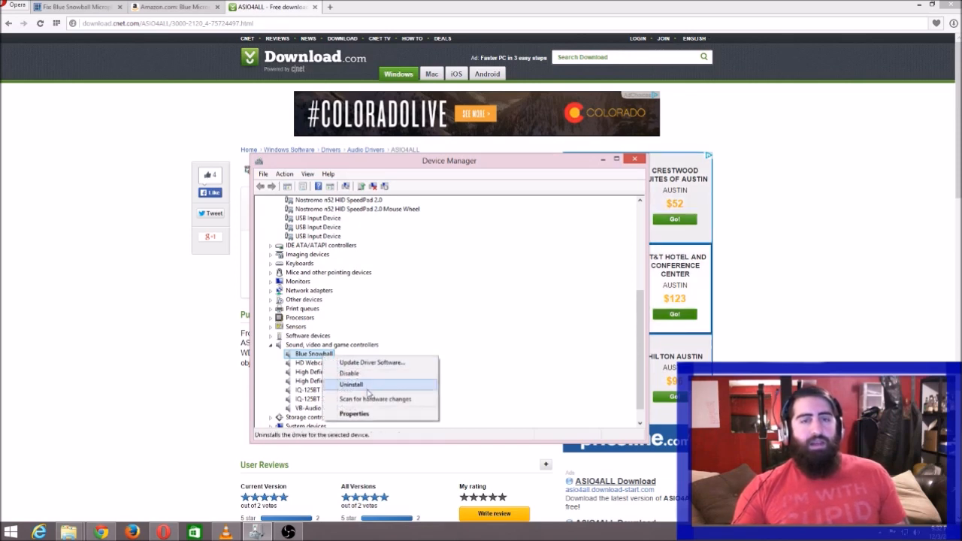
click(354, 385)
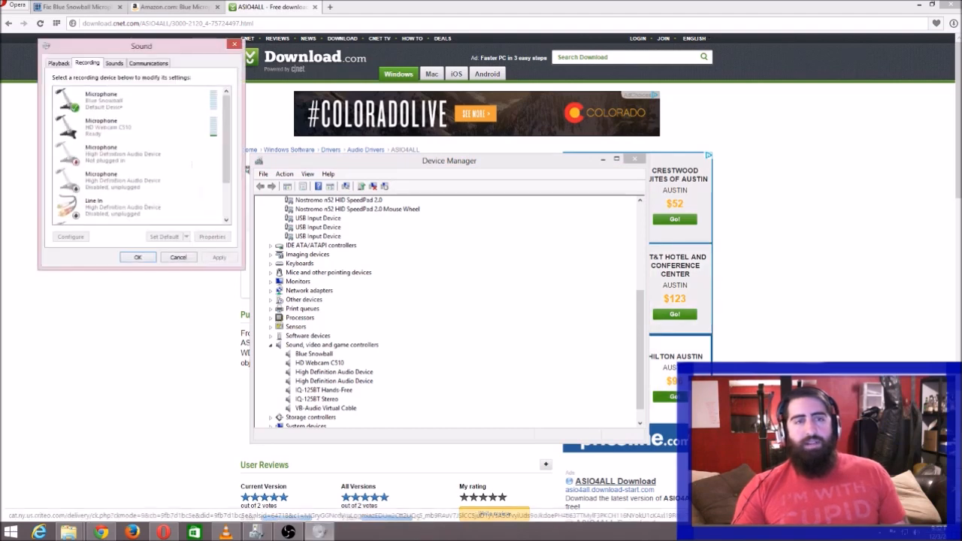
right_click(120, 113)
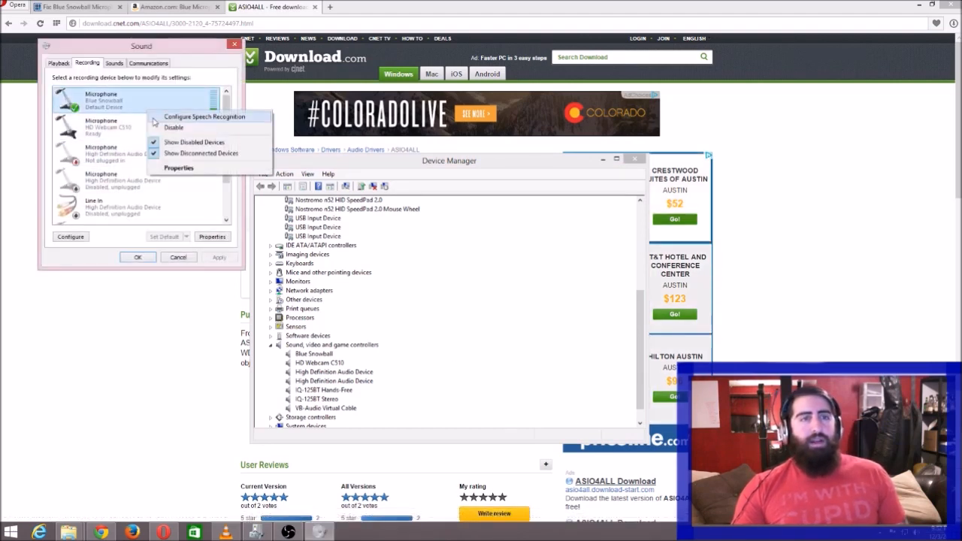